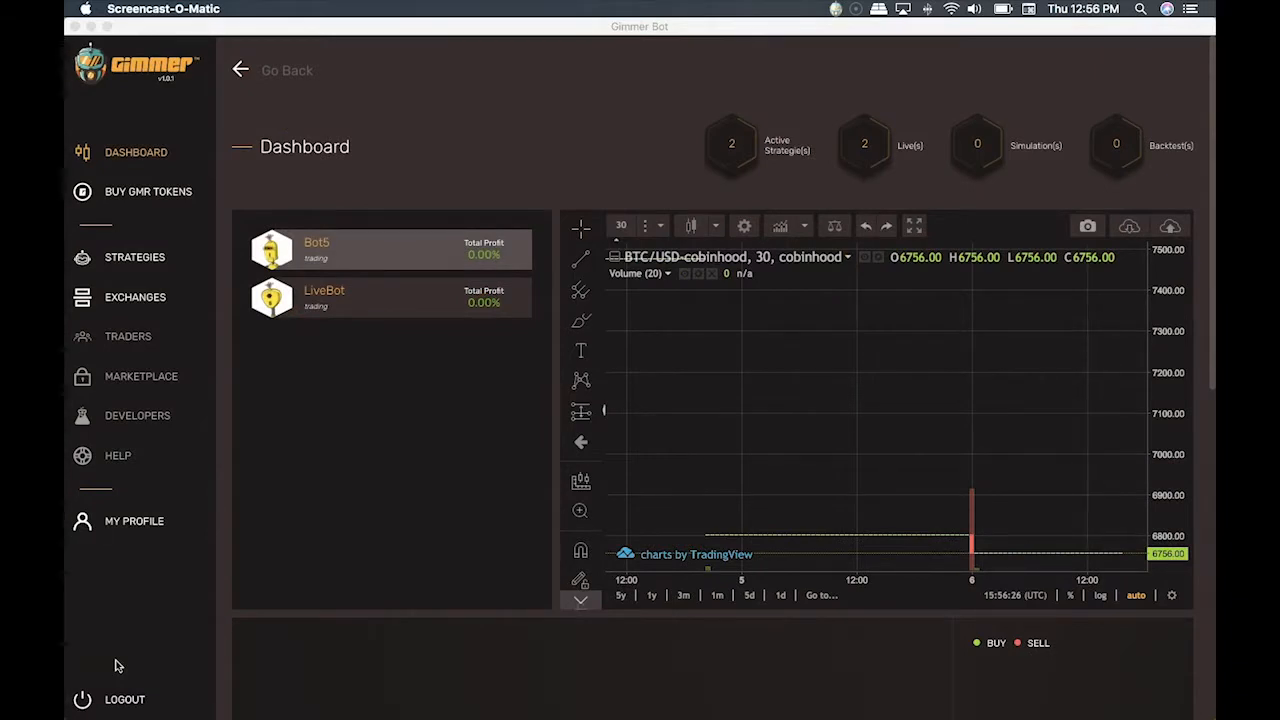
pyautogui.moveTo(360, 716)
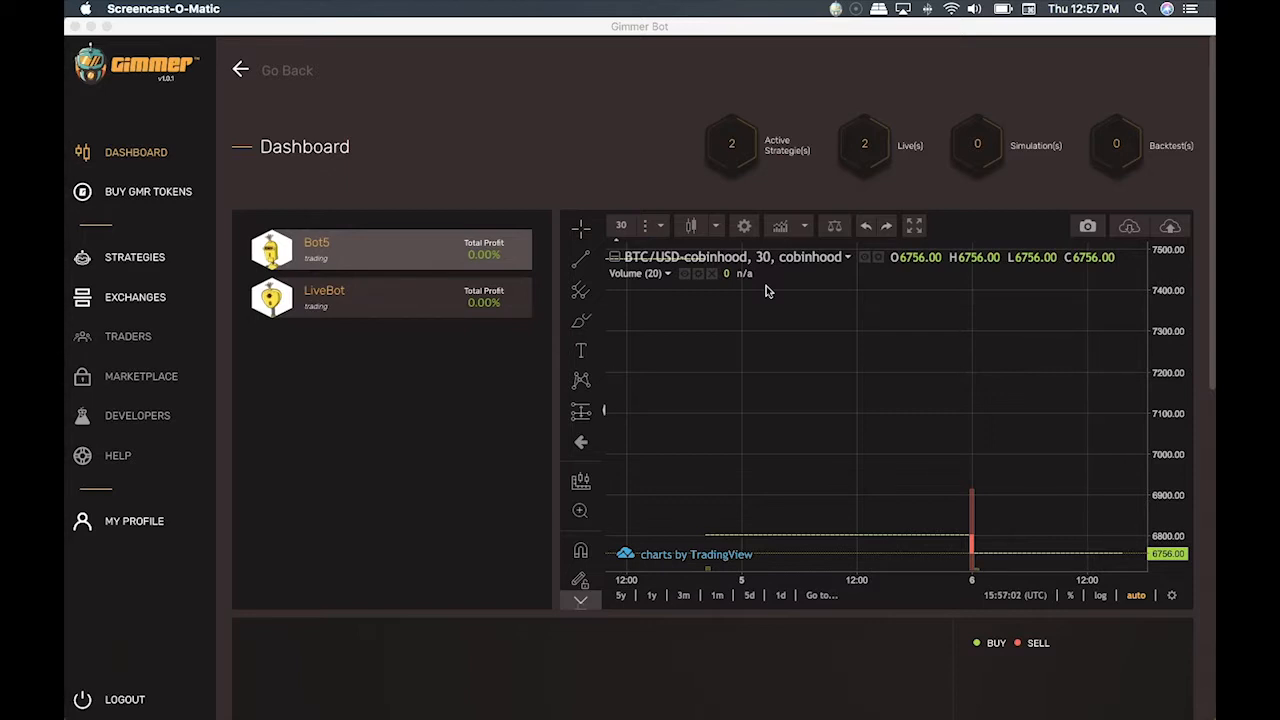
pyautogui.moveTo(210, 498)
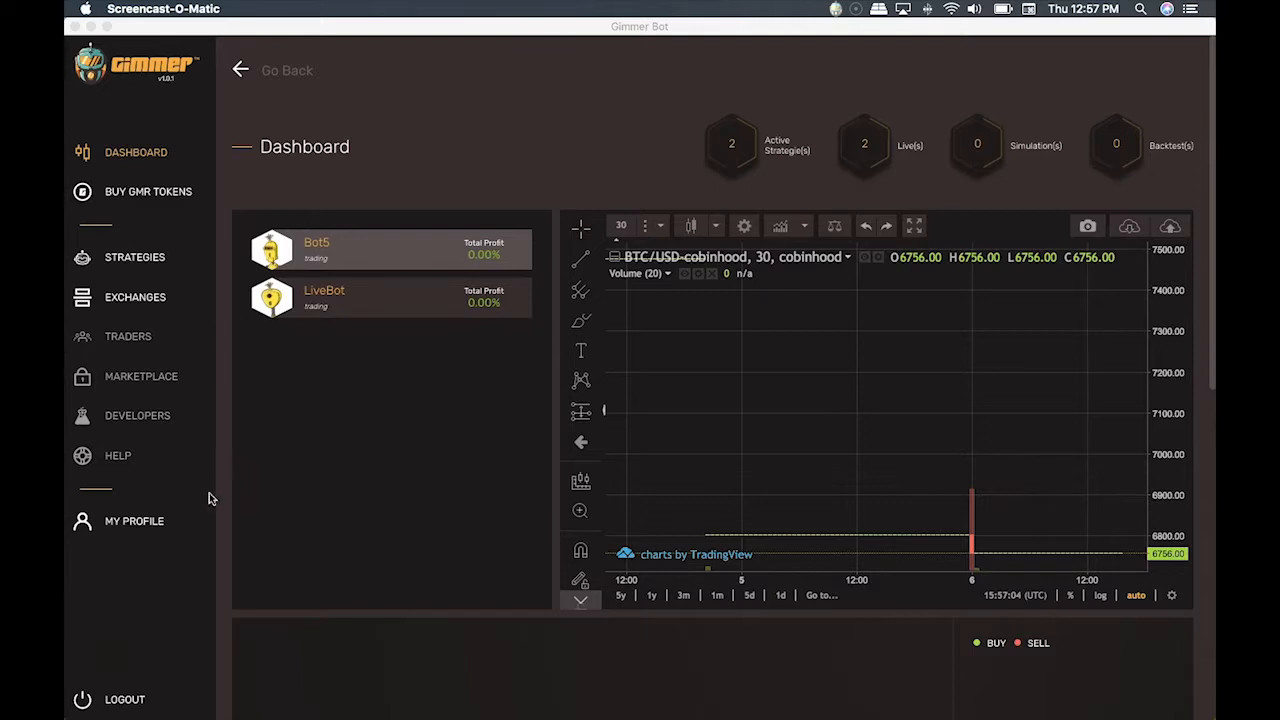
# Step: Show the YoBit wallet balances listing 677 GMR and a small ETH amount
pyautogui.click(134, 520)
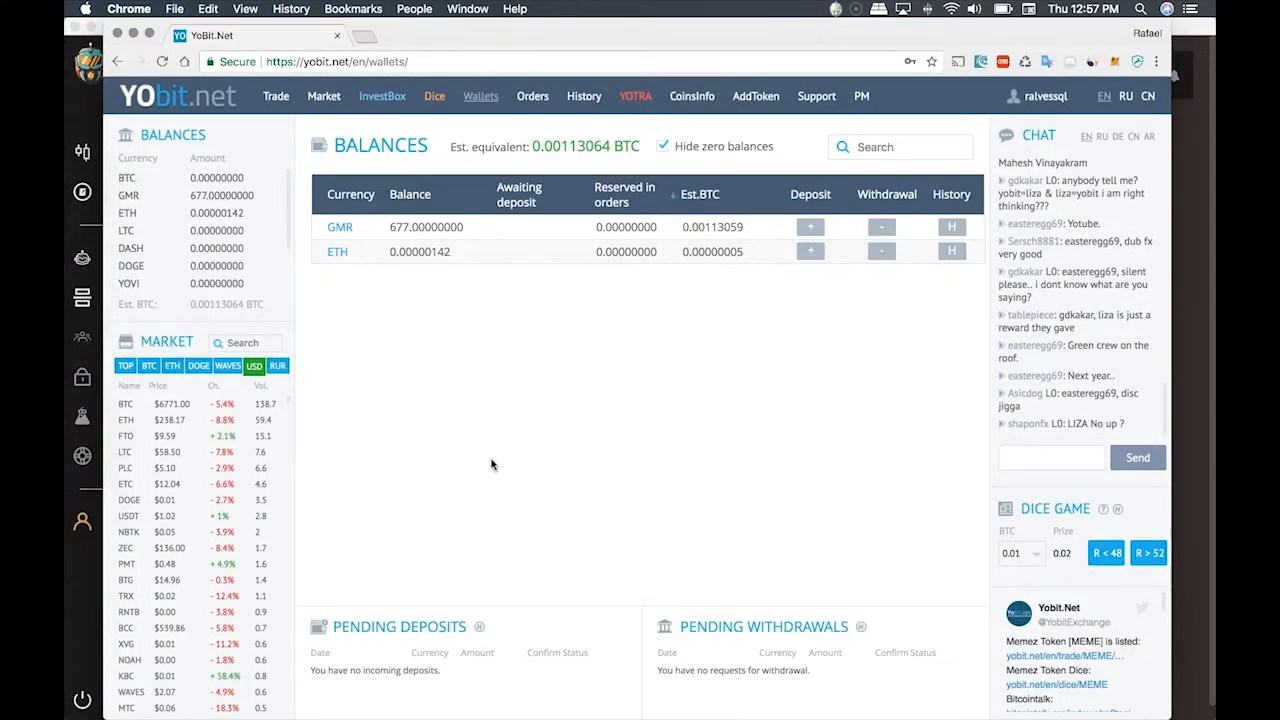
pyautogui.moveTo(476, 252)
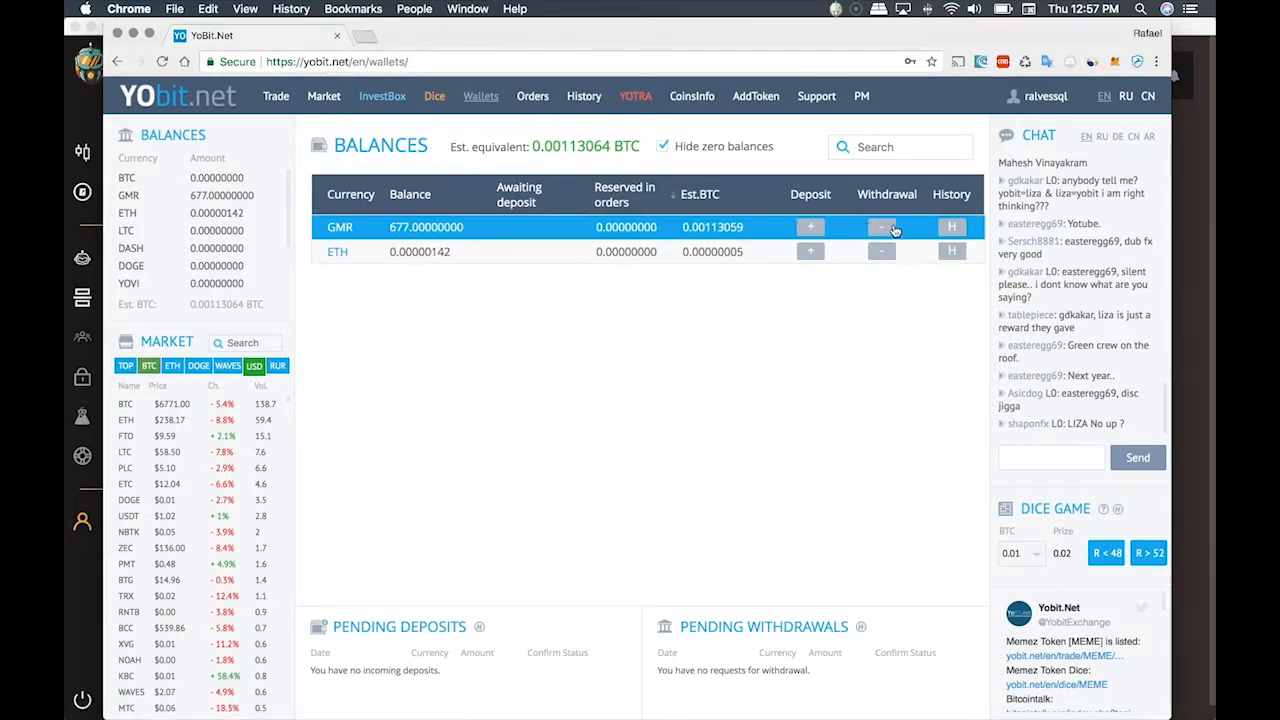
# Step: Fill the GMR withdrawal form with quantity 30, giving 20 GMR after the 10 GMR fee
pyautogui.click(880, 228)
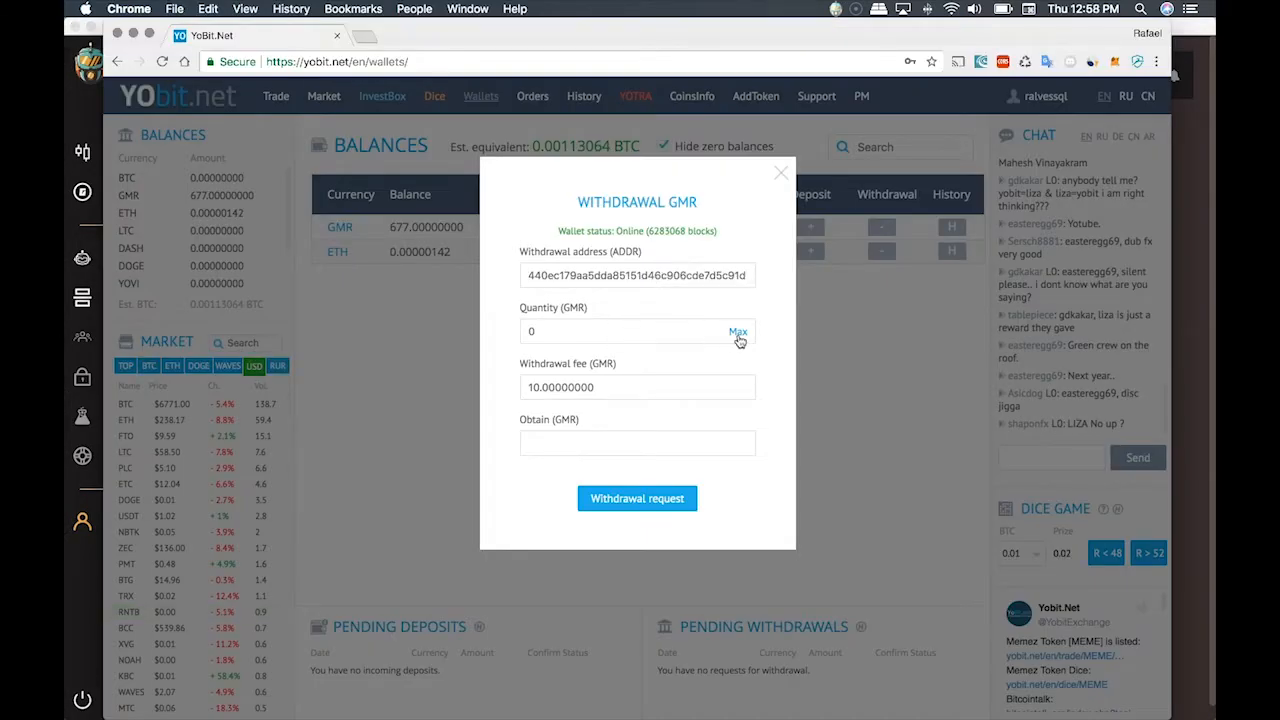
pyautogui.click(738, 332)
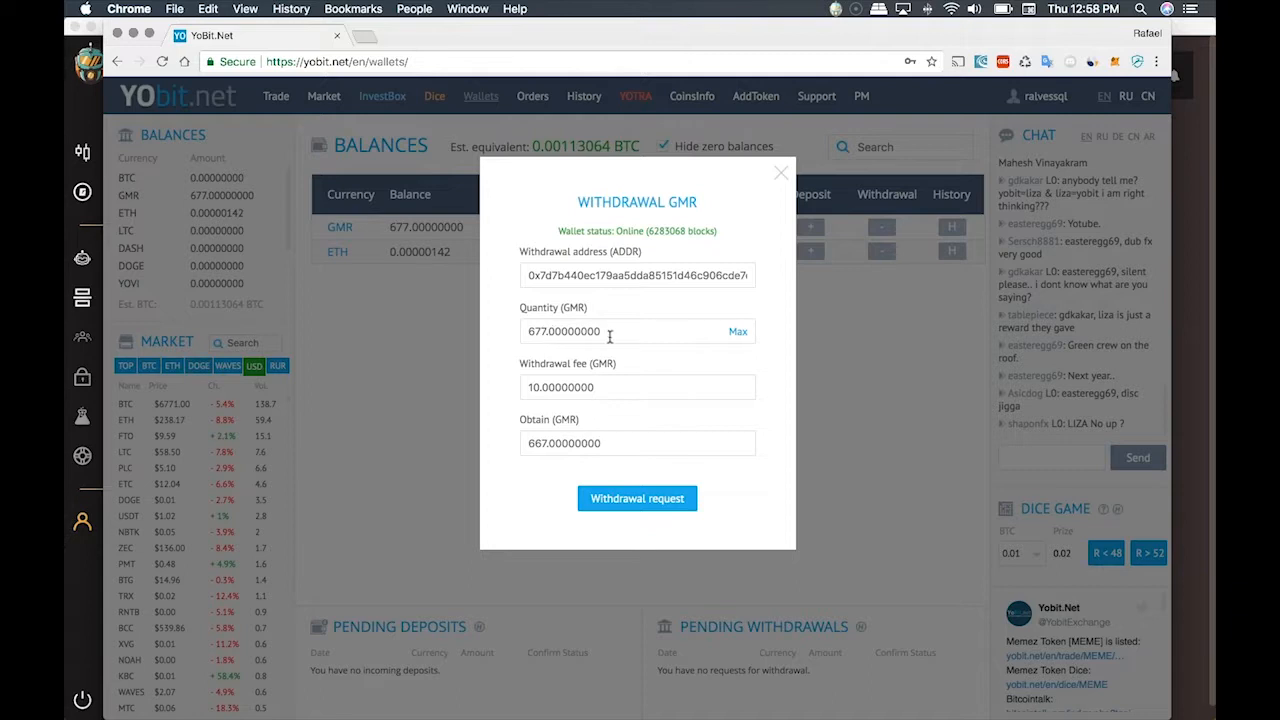
pyautogui.write('30')
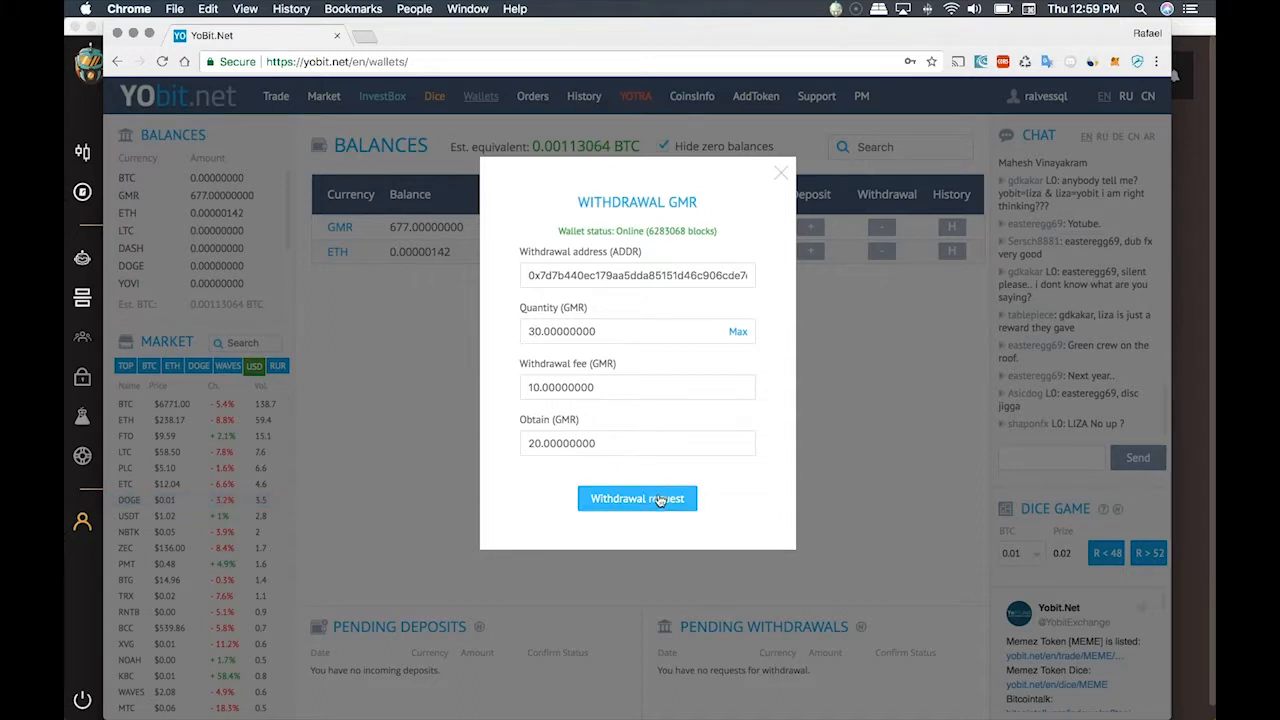
# Step: Submit the 30 GMR withdrawal and refresh so it shows pending with the balance at 647
pyautogui.click(636, 498)
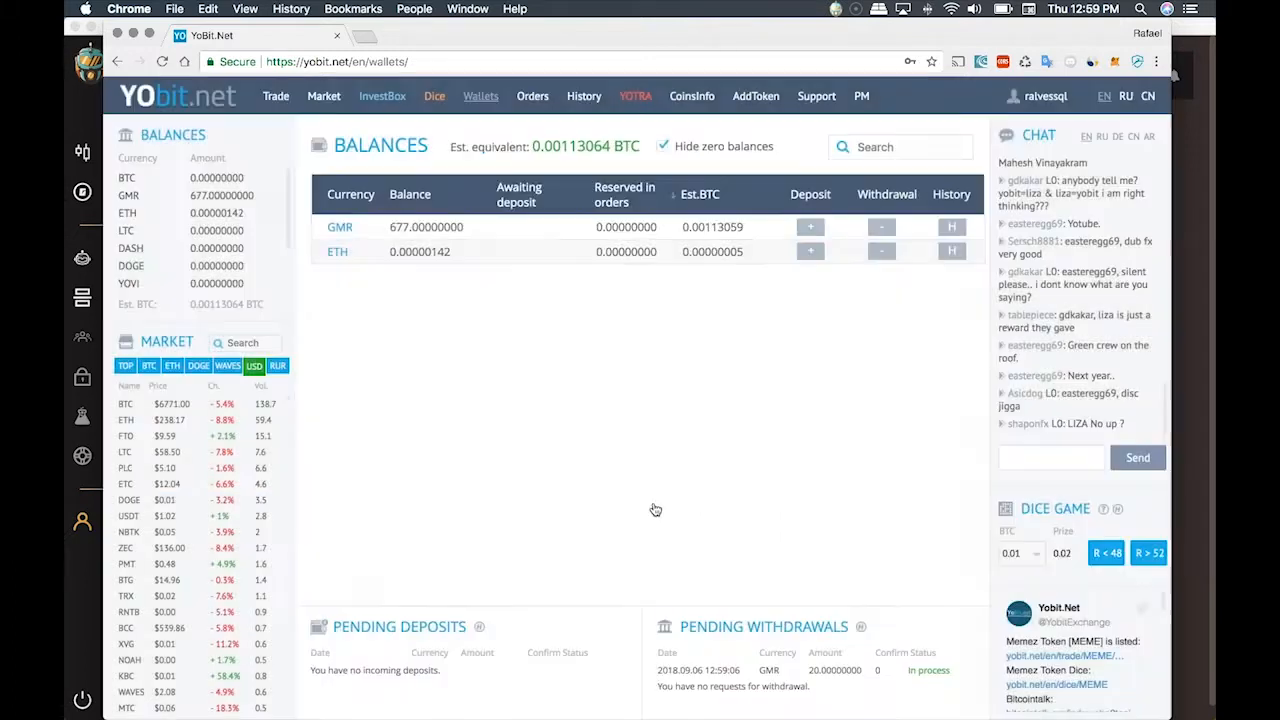
pyautogui.moveTo(704, 498)
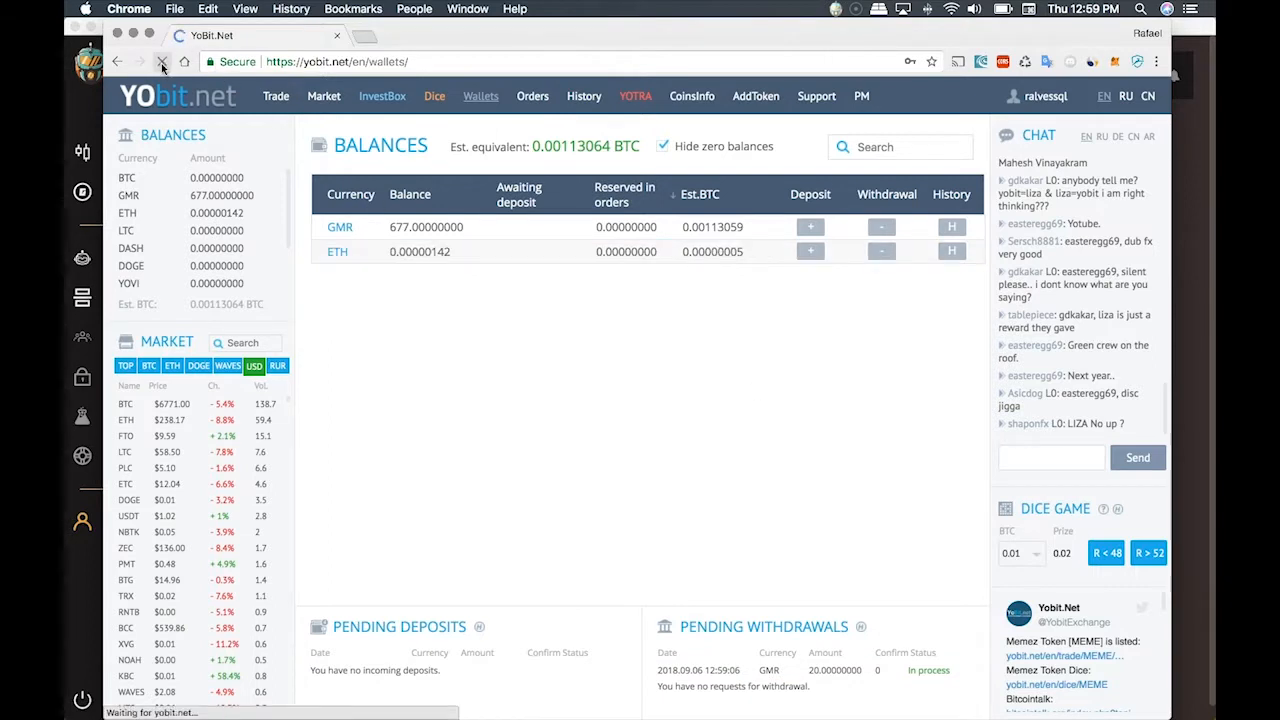
pyautogui.click(160, 60)
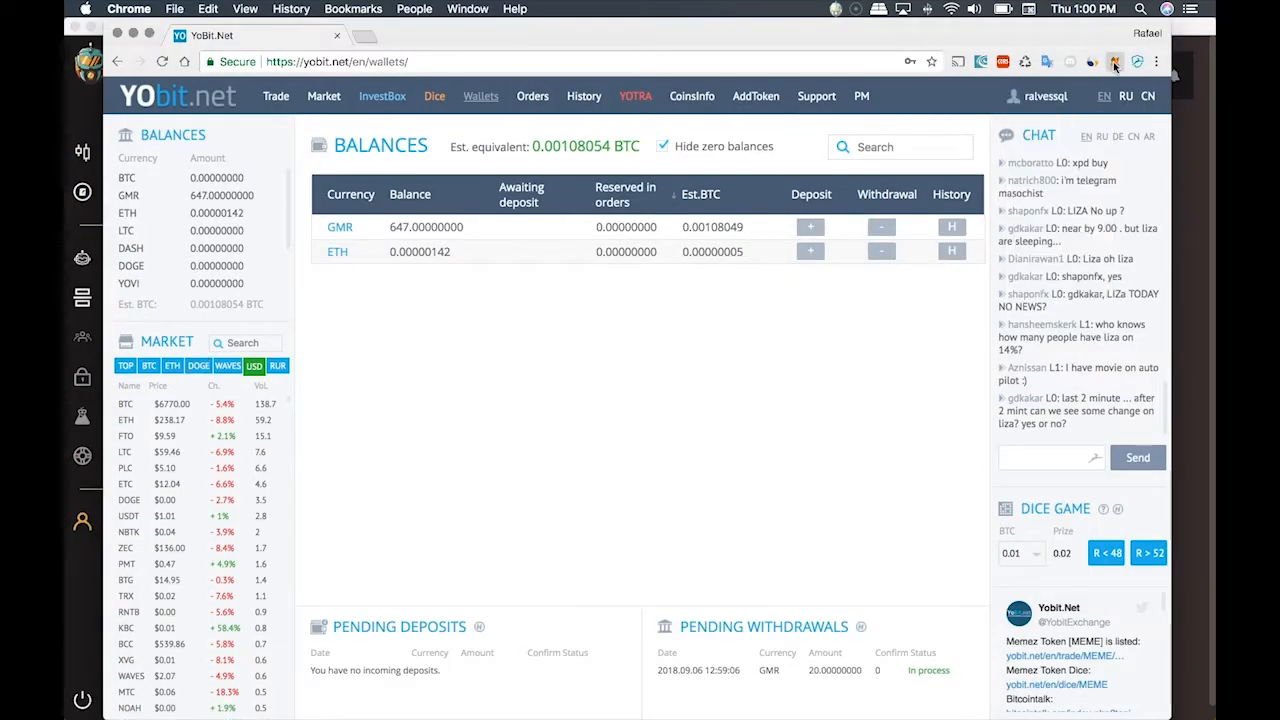
# Step: Show the MetaMask Parity wallet with 0.001313 ETH and the confirmed 30 GMR transfer
pyautogui.click(1114, 60)
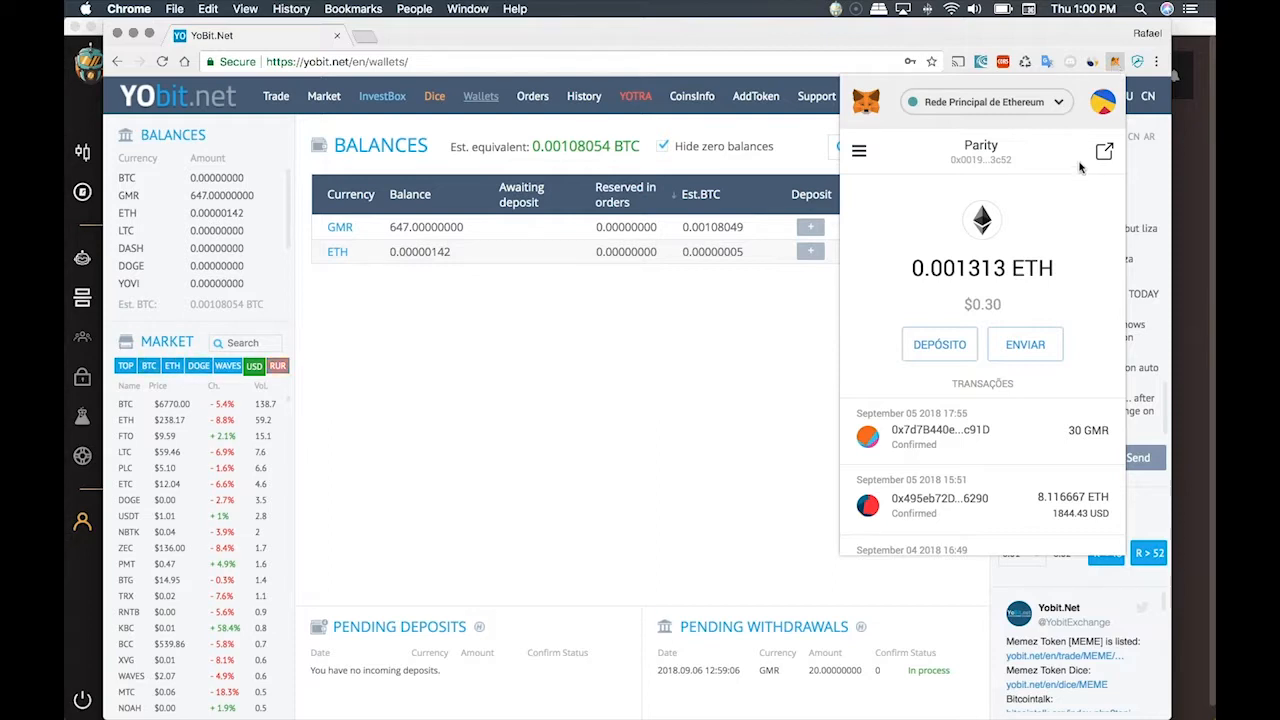
pyautogui.moveTo(1104, 152)
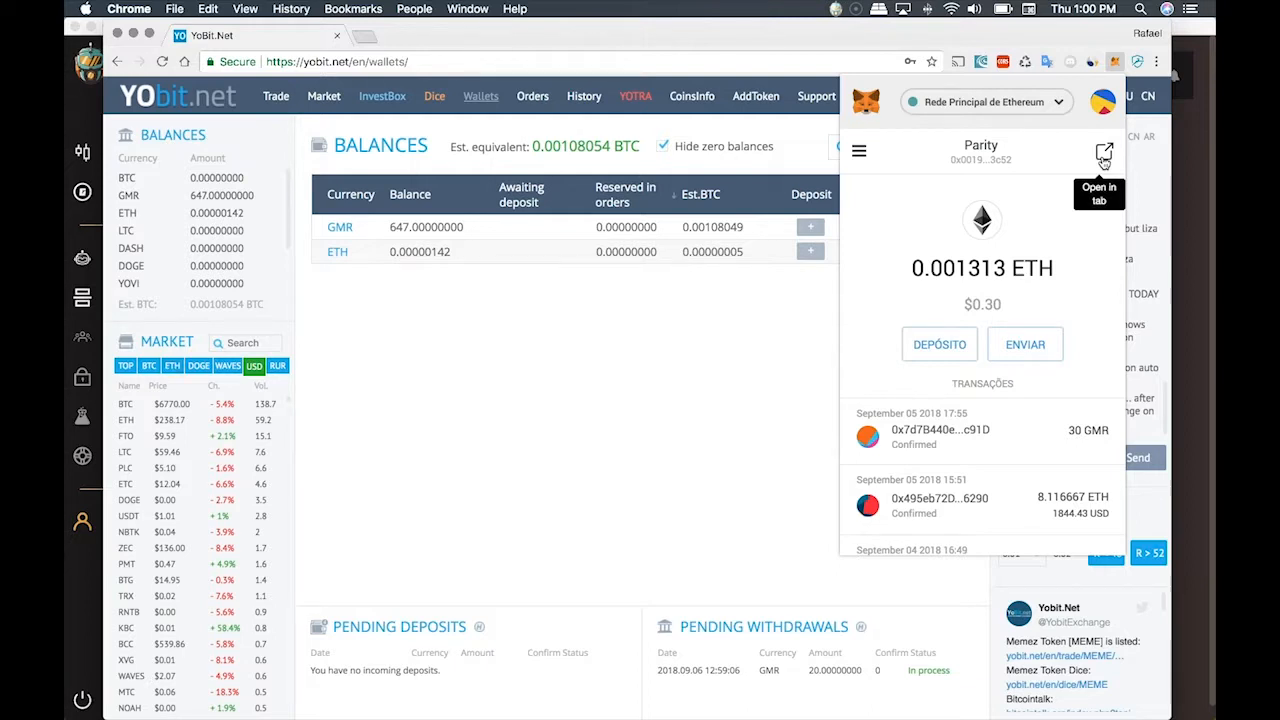
# Step: Expand MetaMask to a full tab and show the 246.690 GMR balance with its transfers
pyautogui.click(1104, 156)
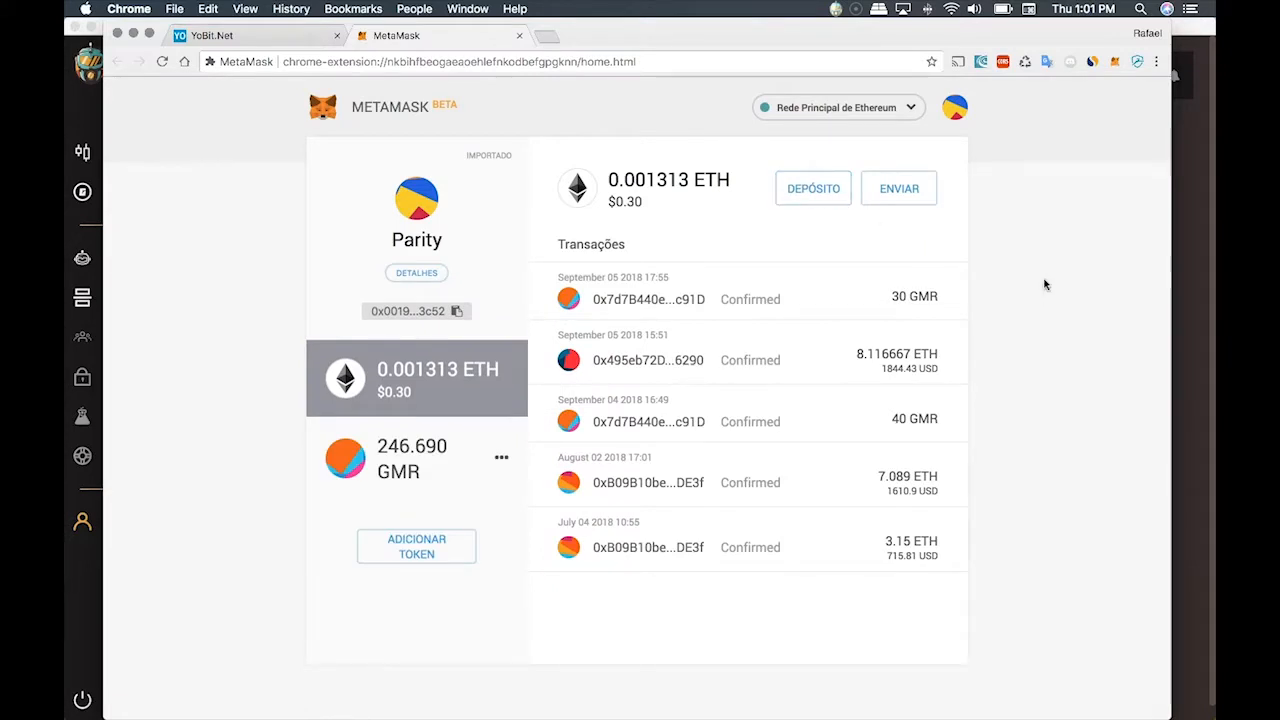
pyautogui.moveTo(888, 408)
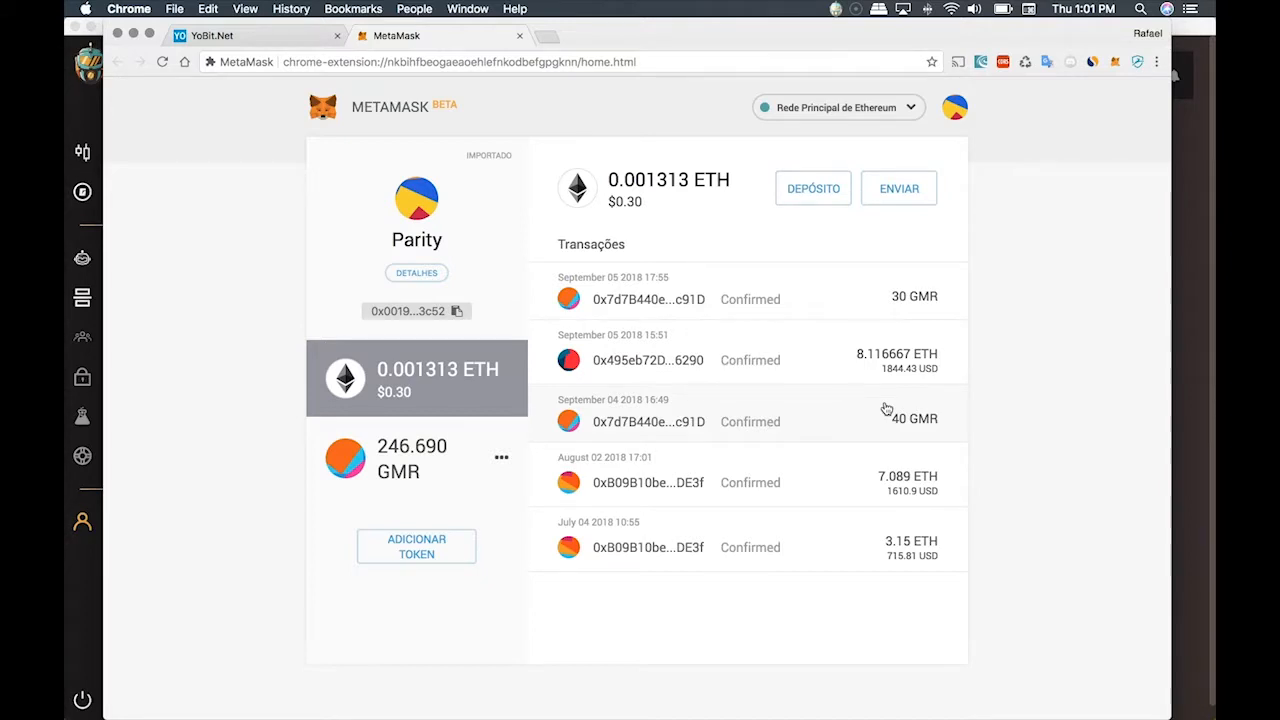
pyautogui.moveTo(408, 388)
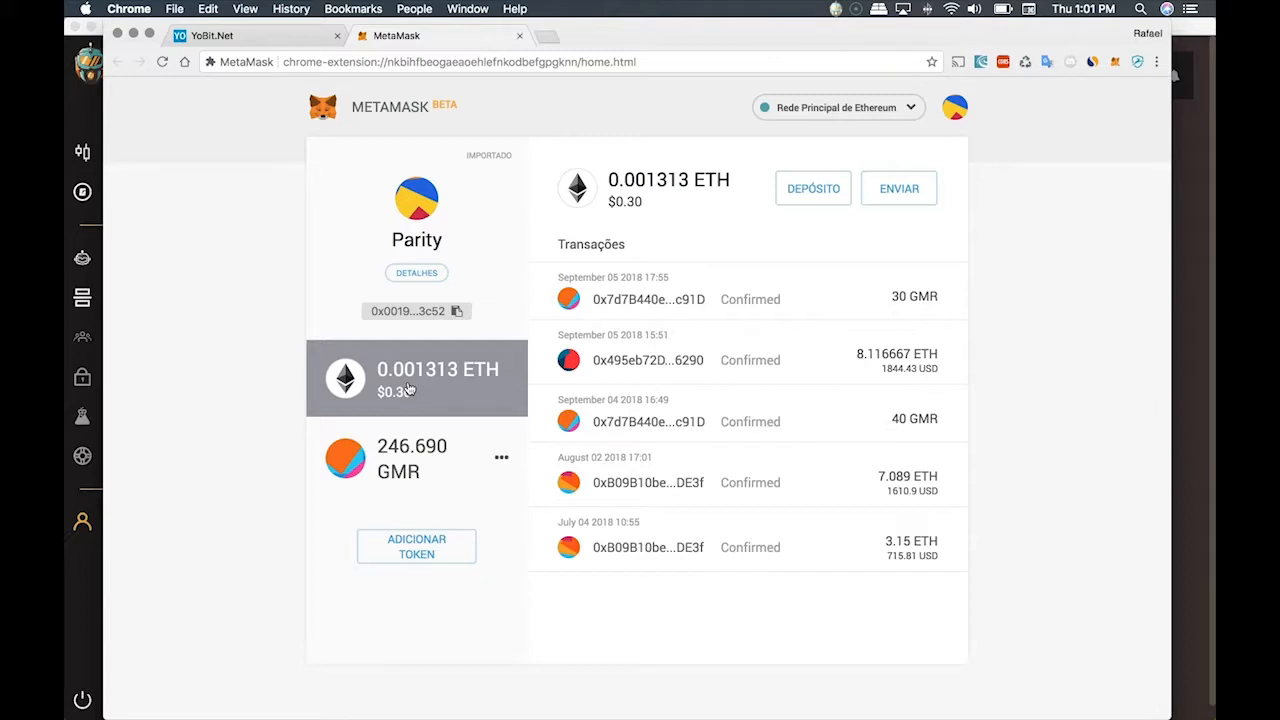
pyautogui.moveTo(418, 402)
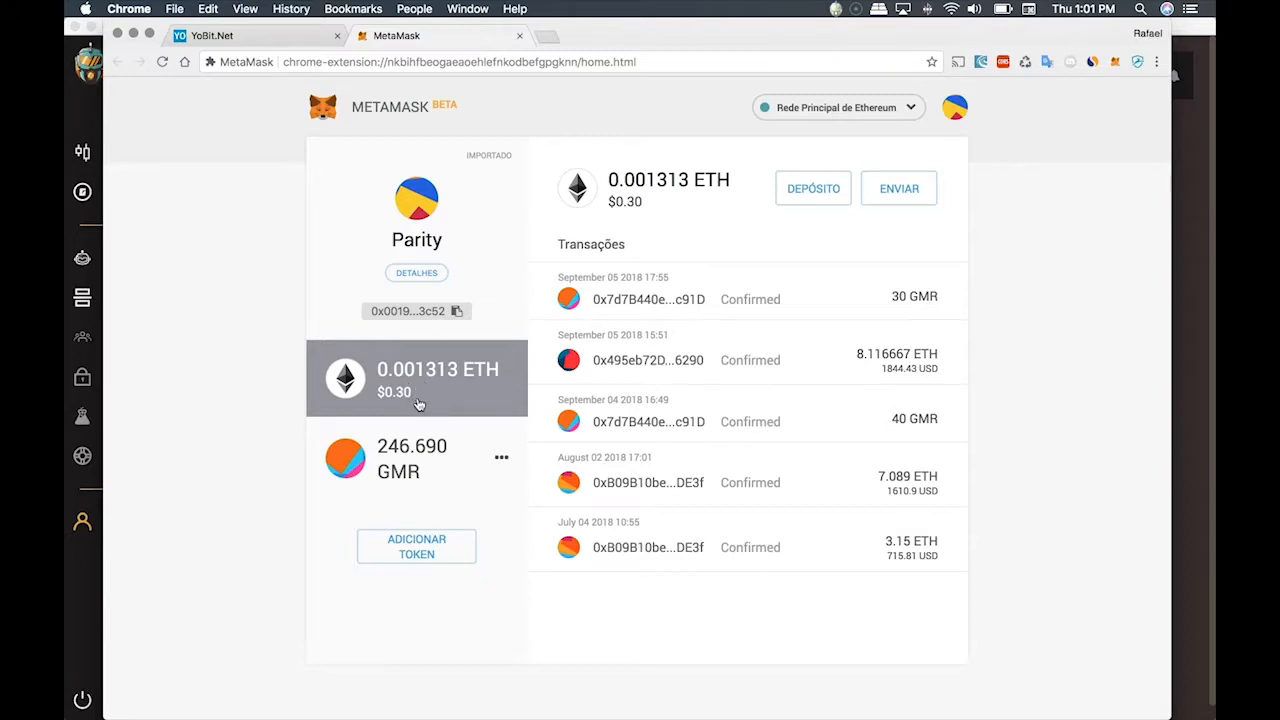
pyautogui.click(412, 458)
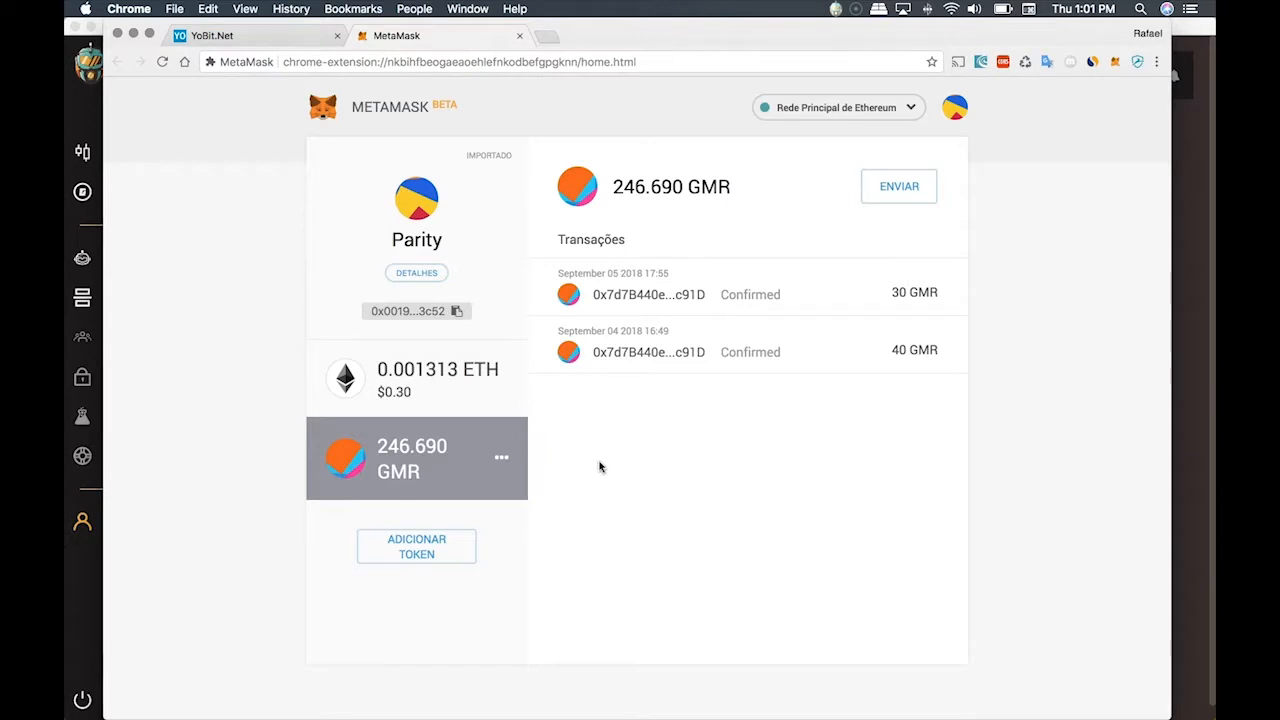
pyautogui.moveTo(896, 200)
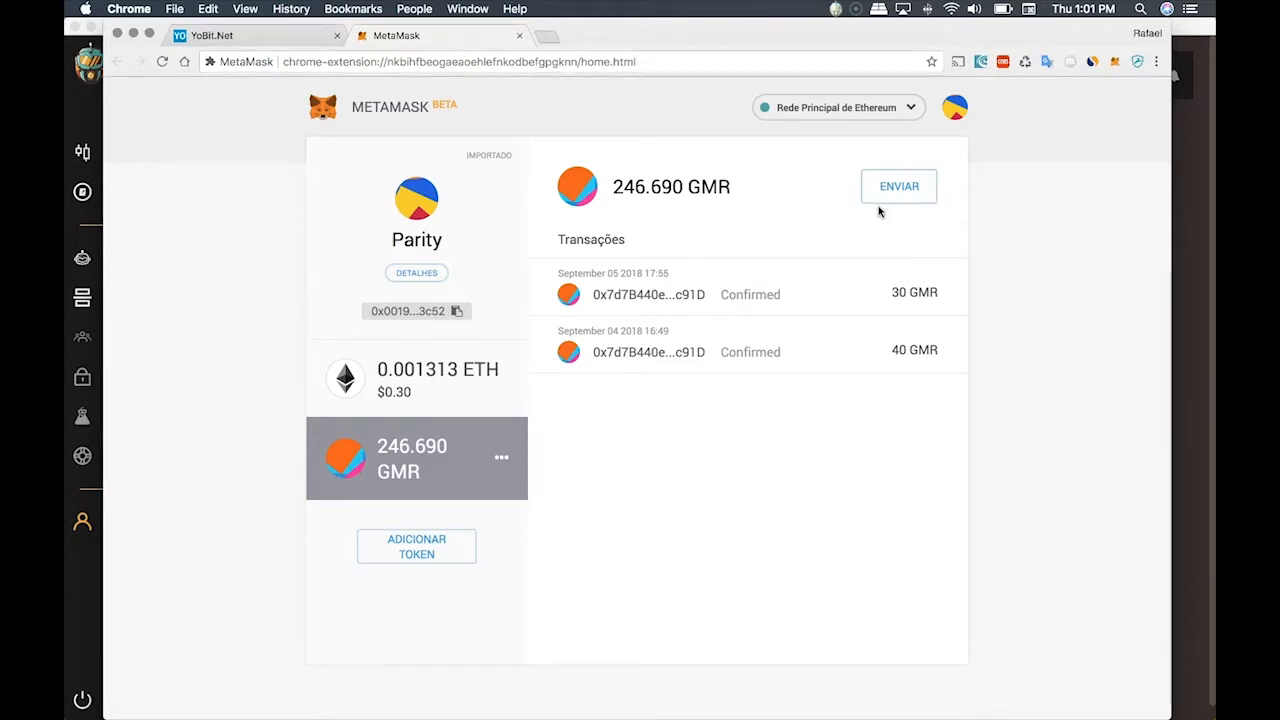
# Step: Send 50 GMR from Parity to the 0x7d7b…c91d Gimmer address and confirm the transfer
pyautogui.click(896, 186)
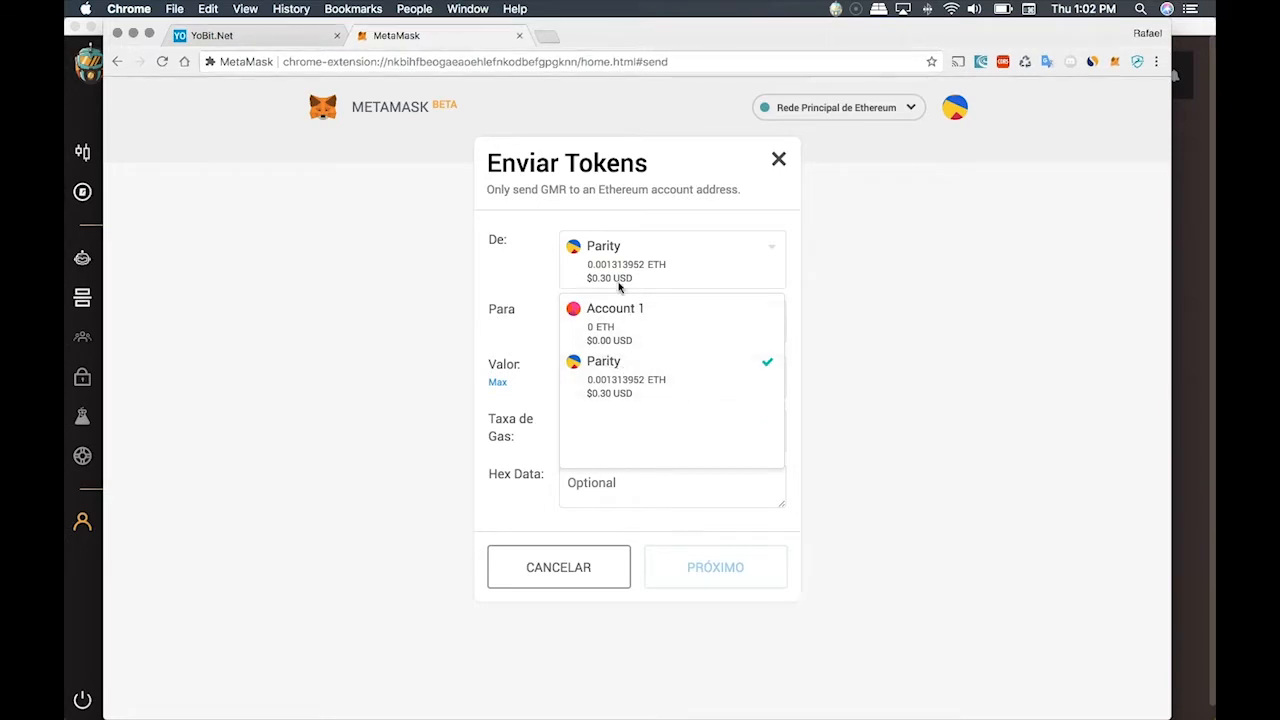
pyautogui.moveTo(680, 380)
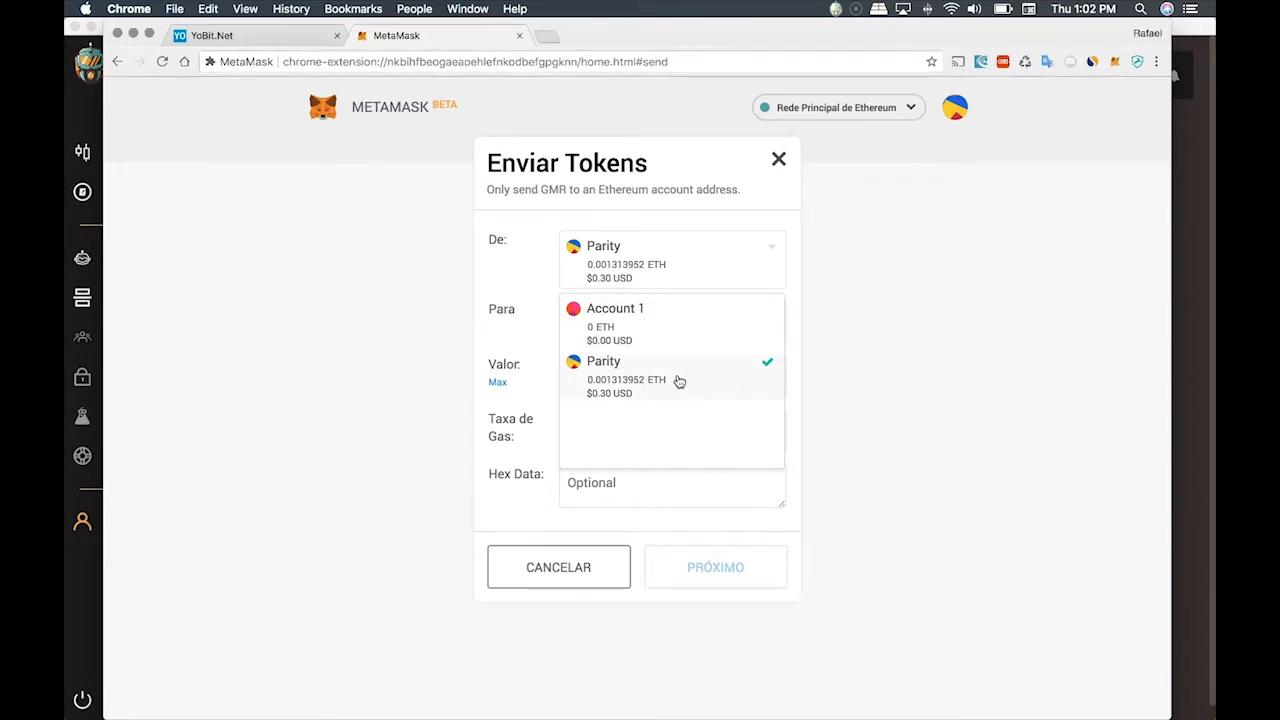
pyautogui.click(616, 308)
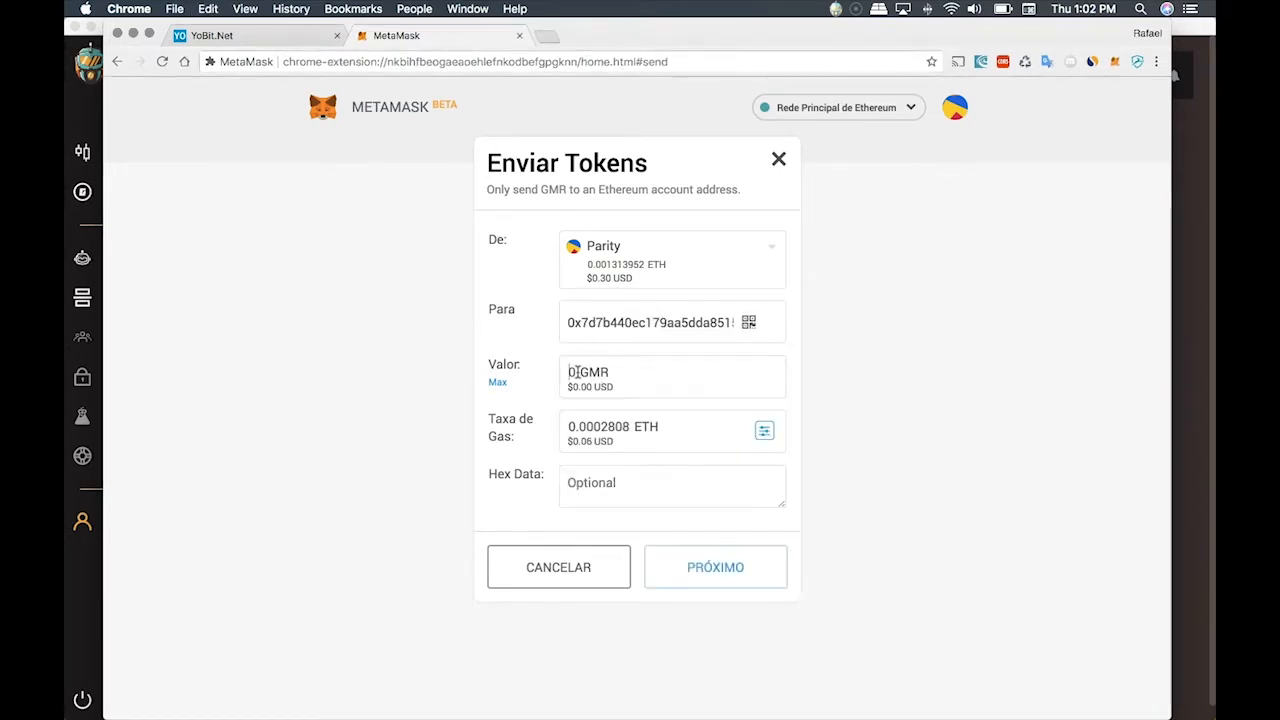
pyautogui.write('500')
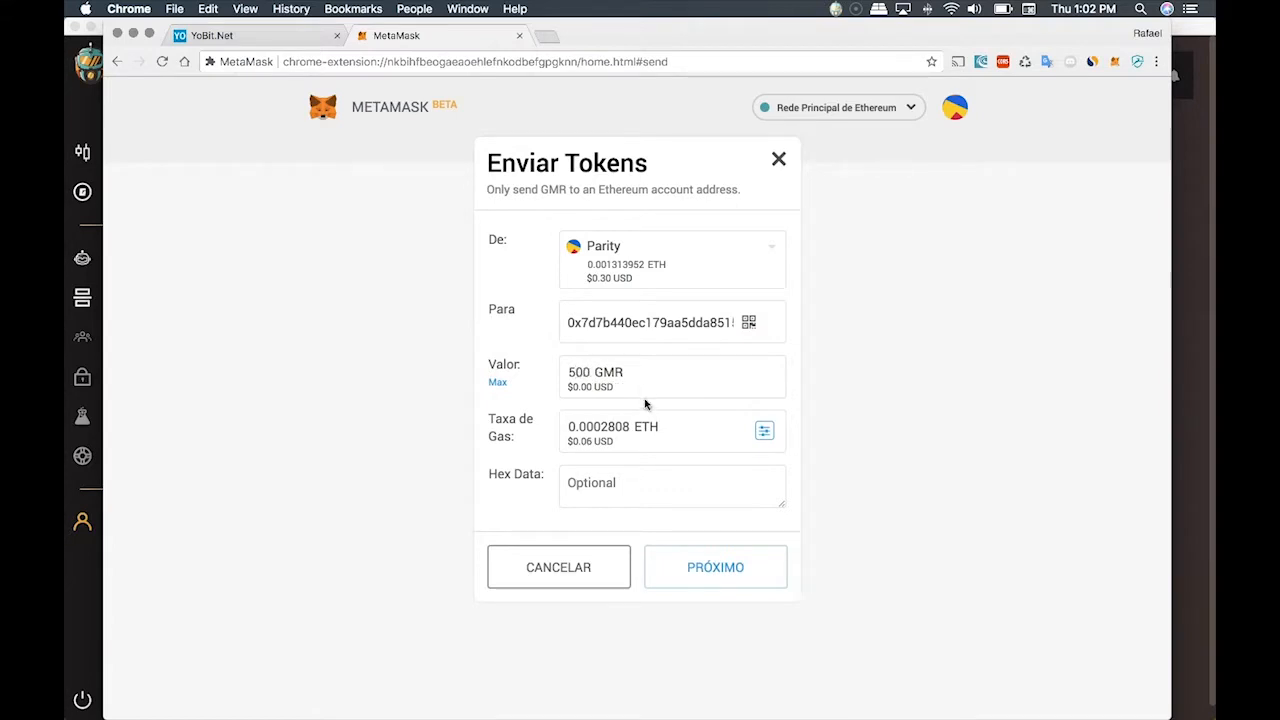
pyautogui.click(716, 566)
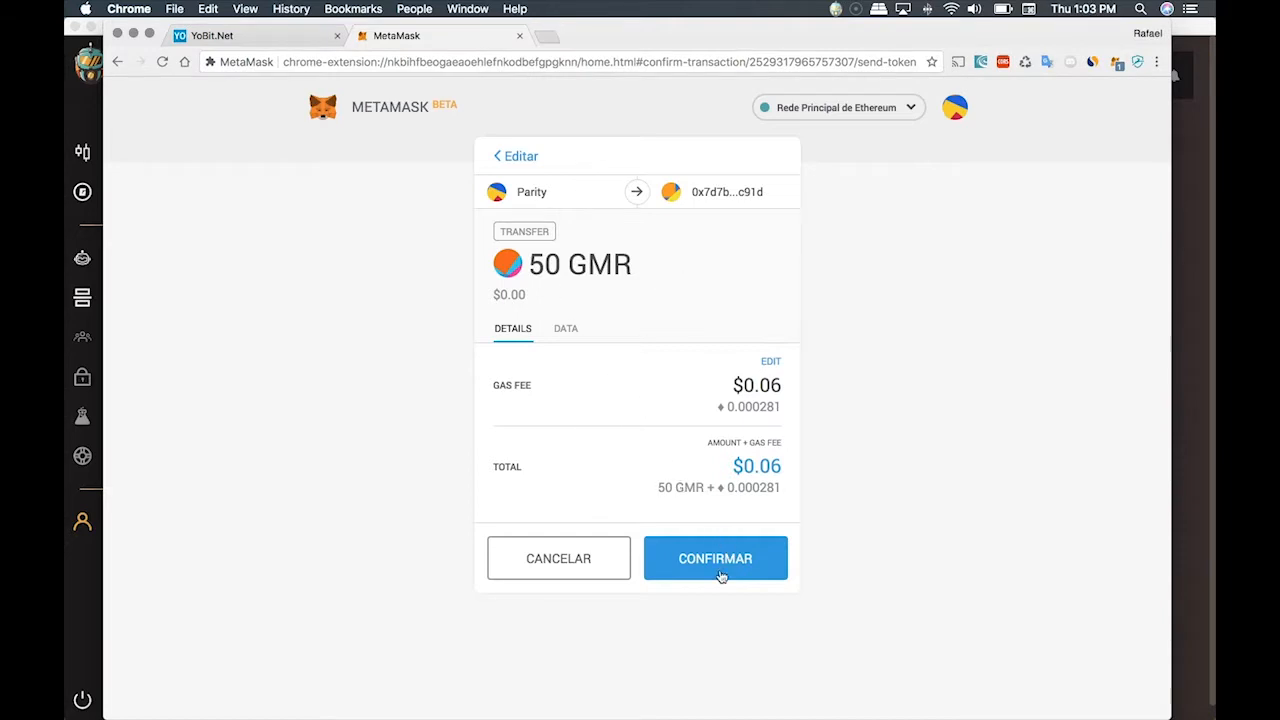
pyautogui.click(716, 558)
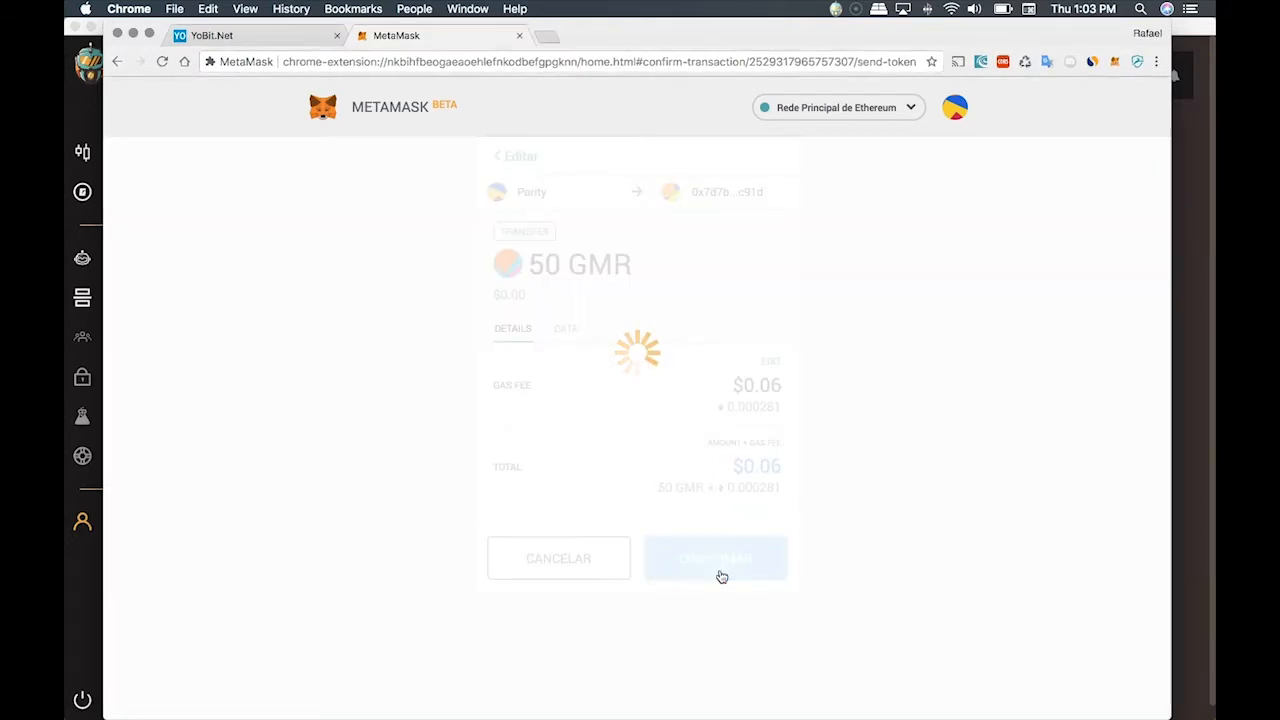
# Step: Return to the Parity overview listing the 50 GMR transfer as Submitted
pyautogui.click(716, 558)
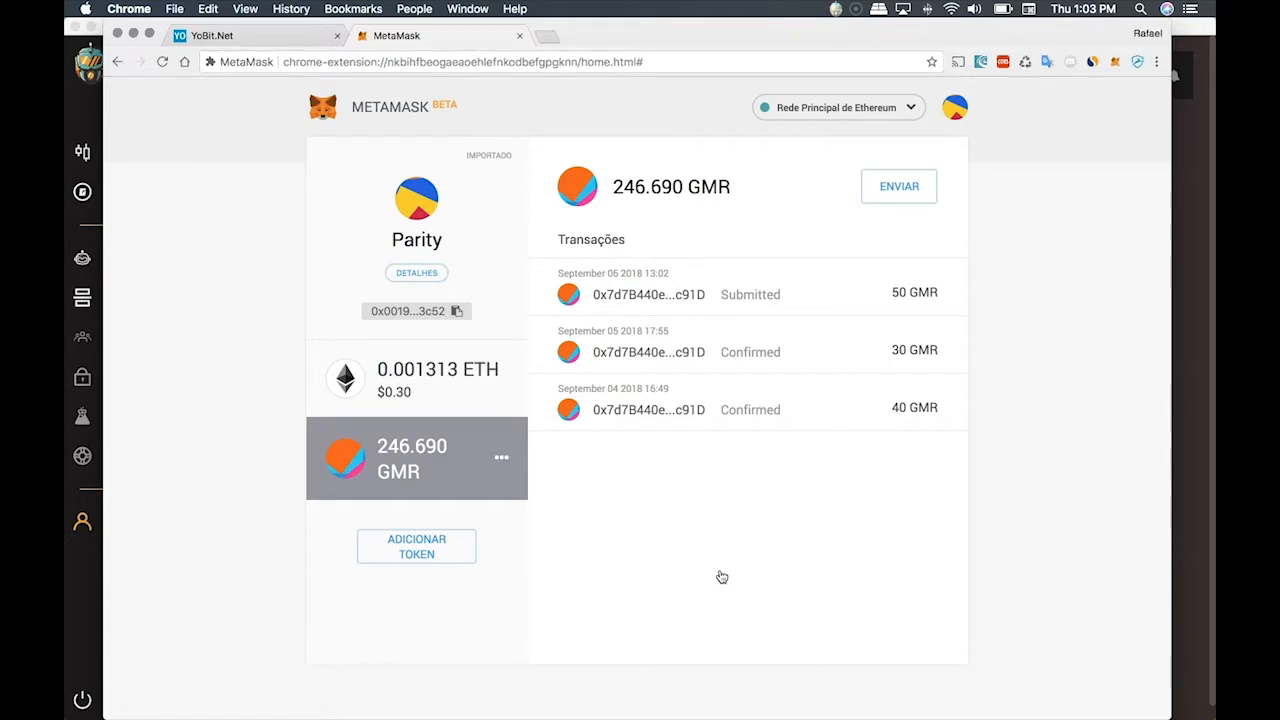
pyautogui.moveTo(756, 300)
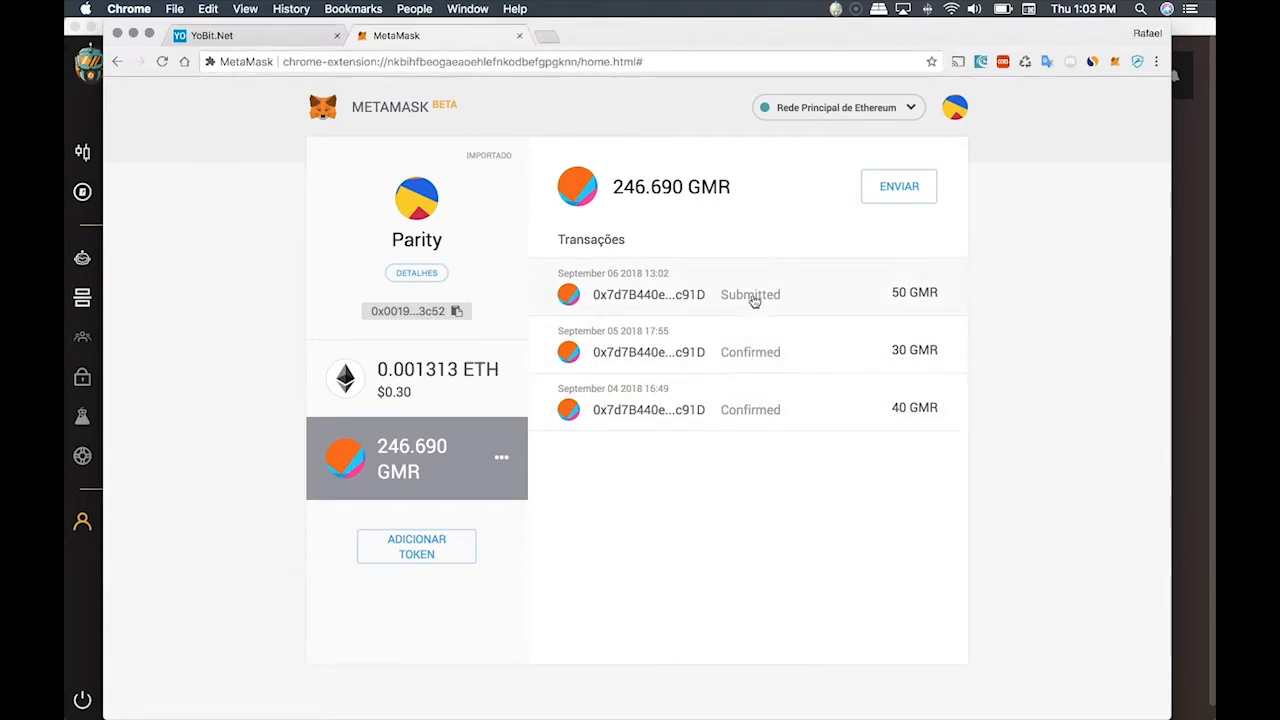
pyautogui.moveTo(748, 408)
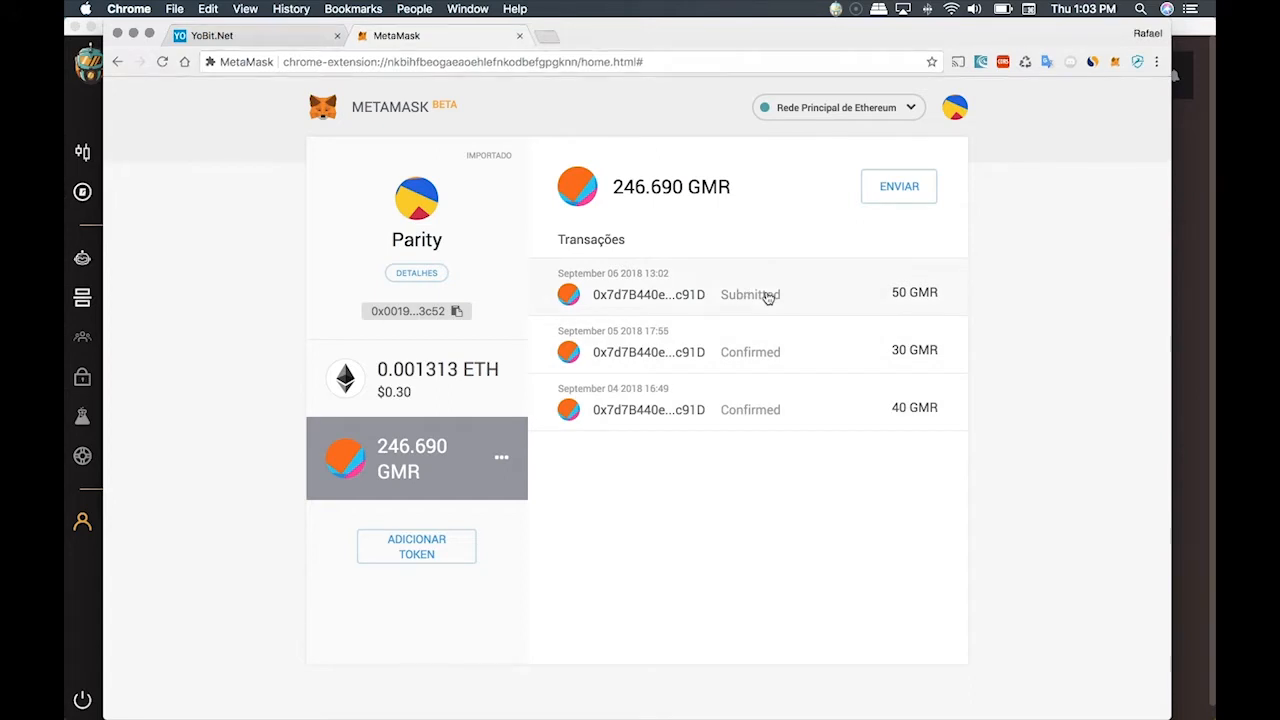
# Step: View the pending 50 GMR transfer on Etherscan with nonce 7 and 5 Gwei gas price
pyautogui.click(750, 294)
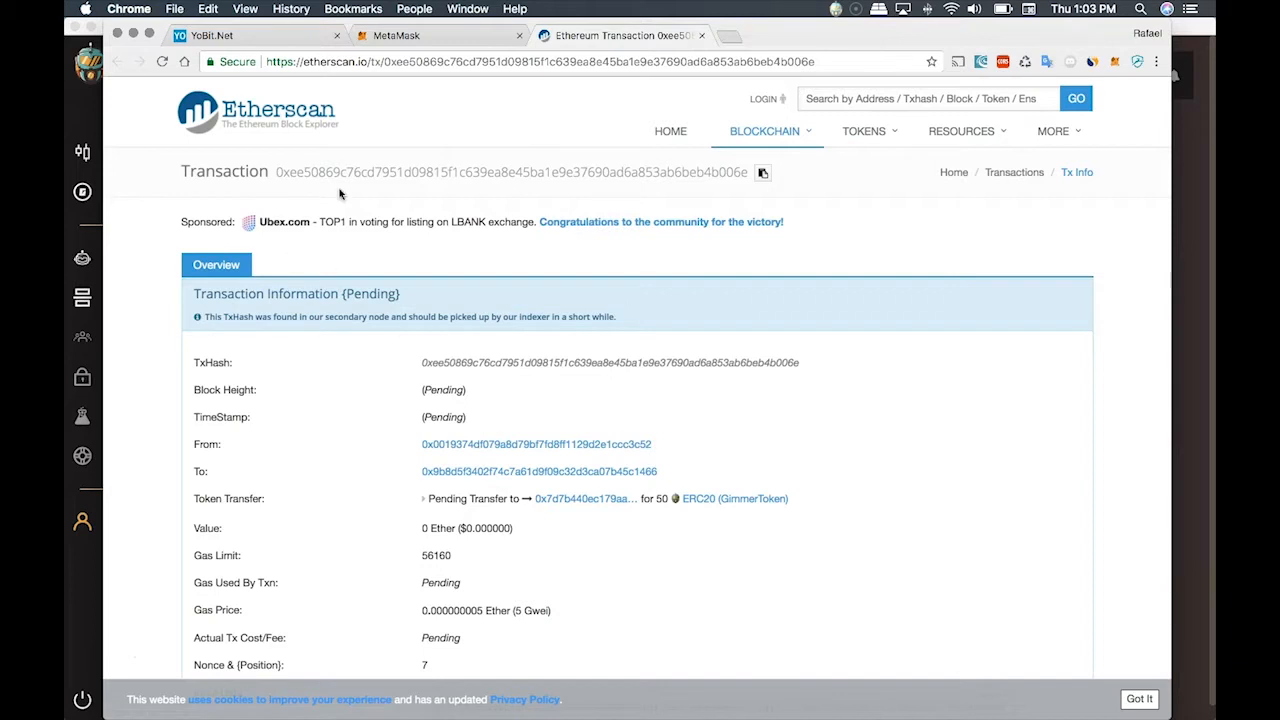
pyautogui.moveTo(592, 530)
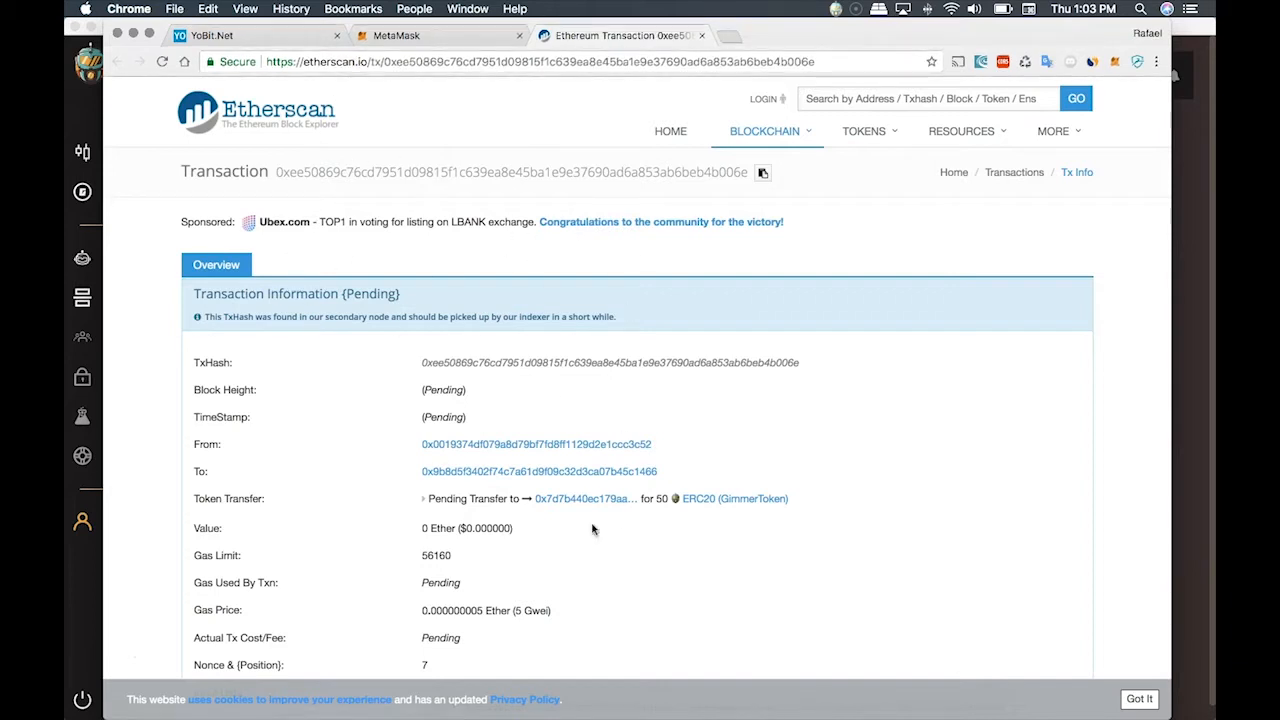
pyautogui.moveTo(500, 420)
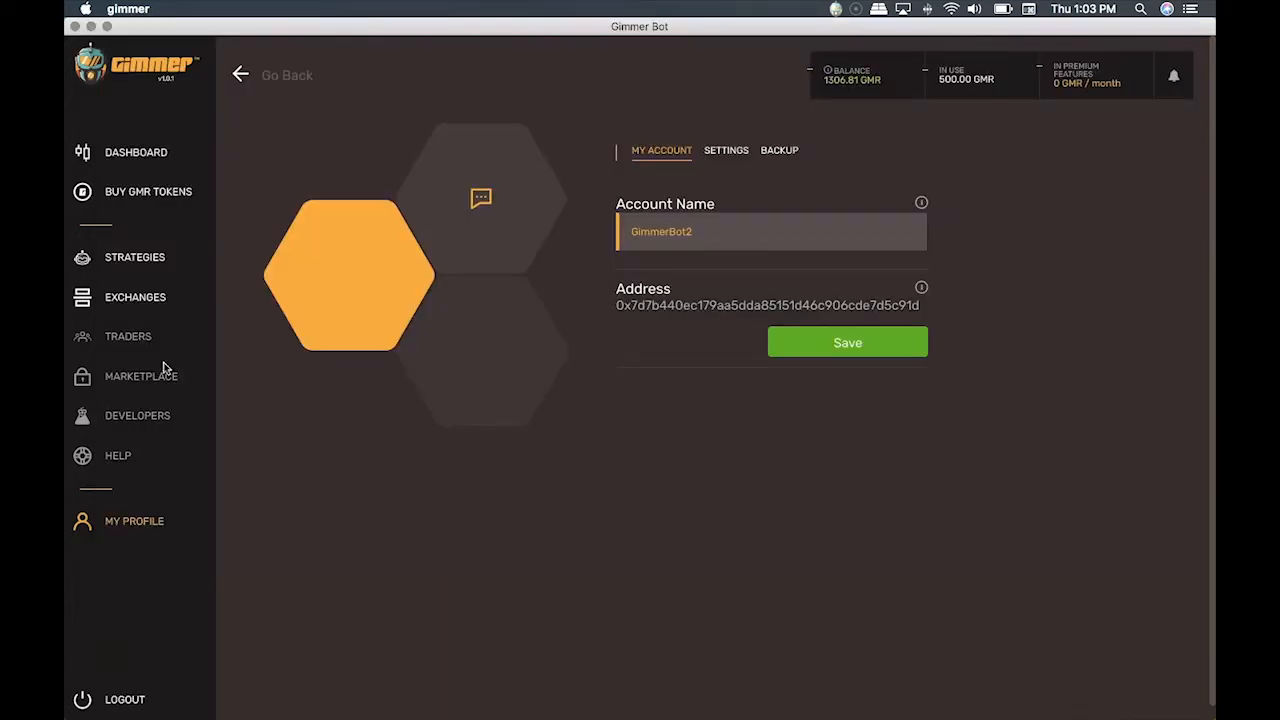
pyautogui.moveTo(230, 184)
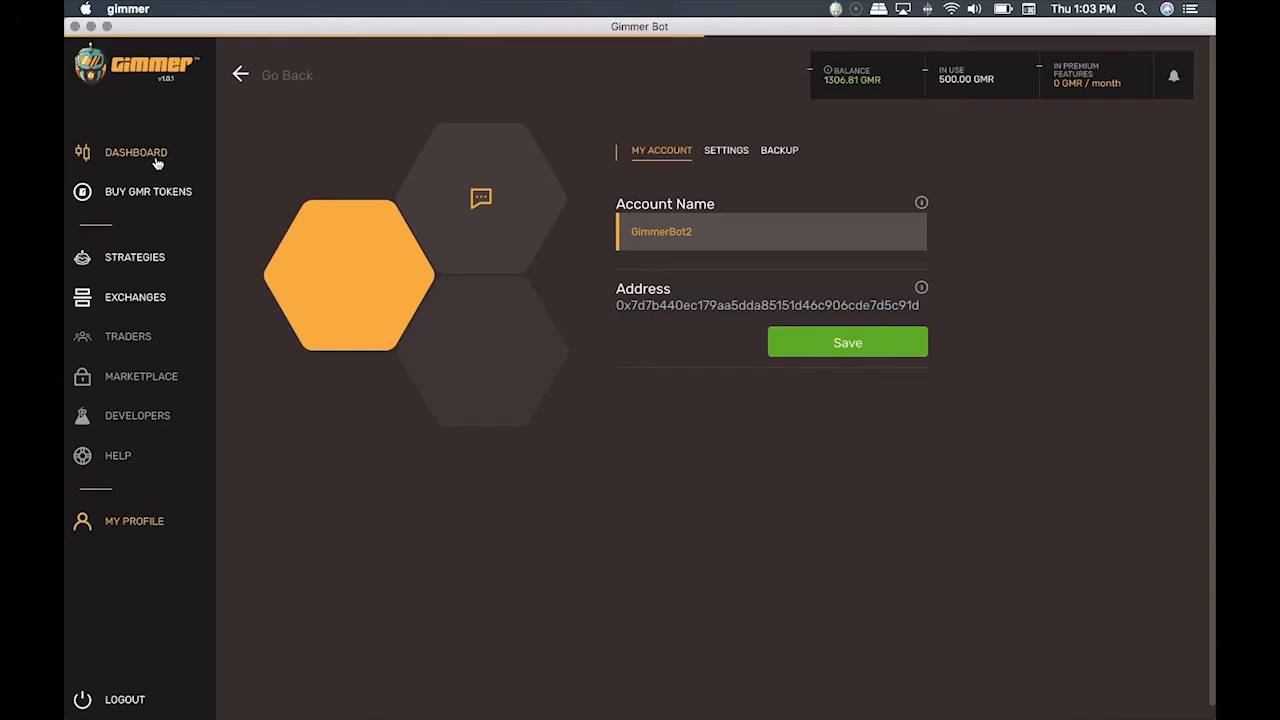
# Step: Reload the GimmerBot2 profile showing address 0x7d7b…c91d with 1326.81 GMR
pyautogui.click(136, 152)
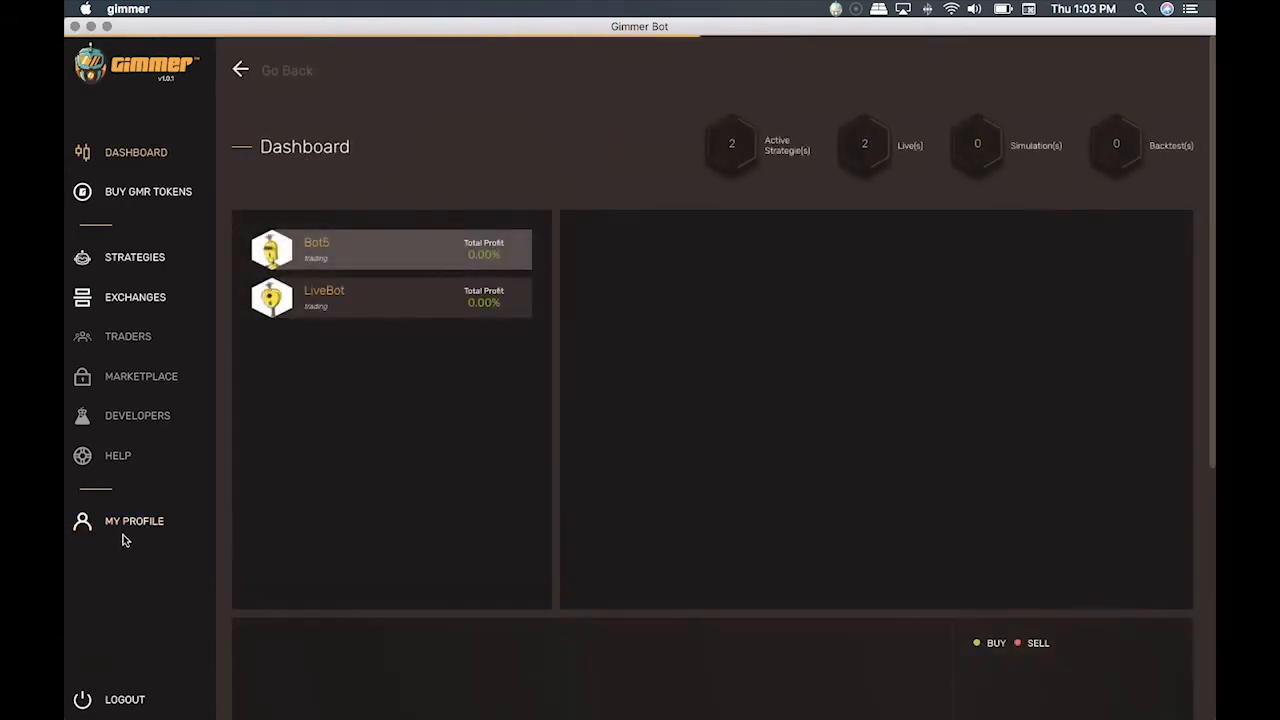
pyautogui.click(134, 520)
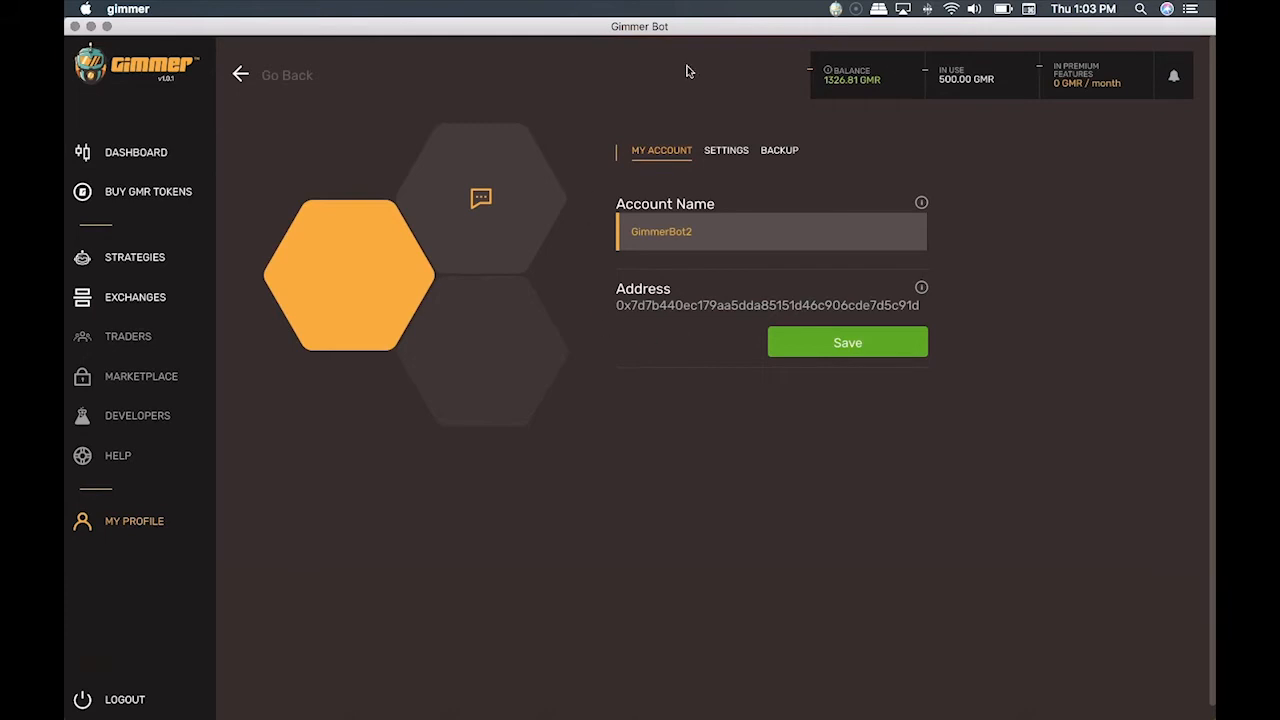
pyautogui.moveTo(688, 176)
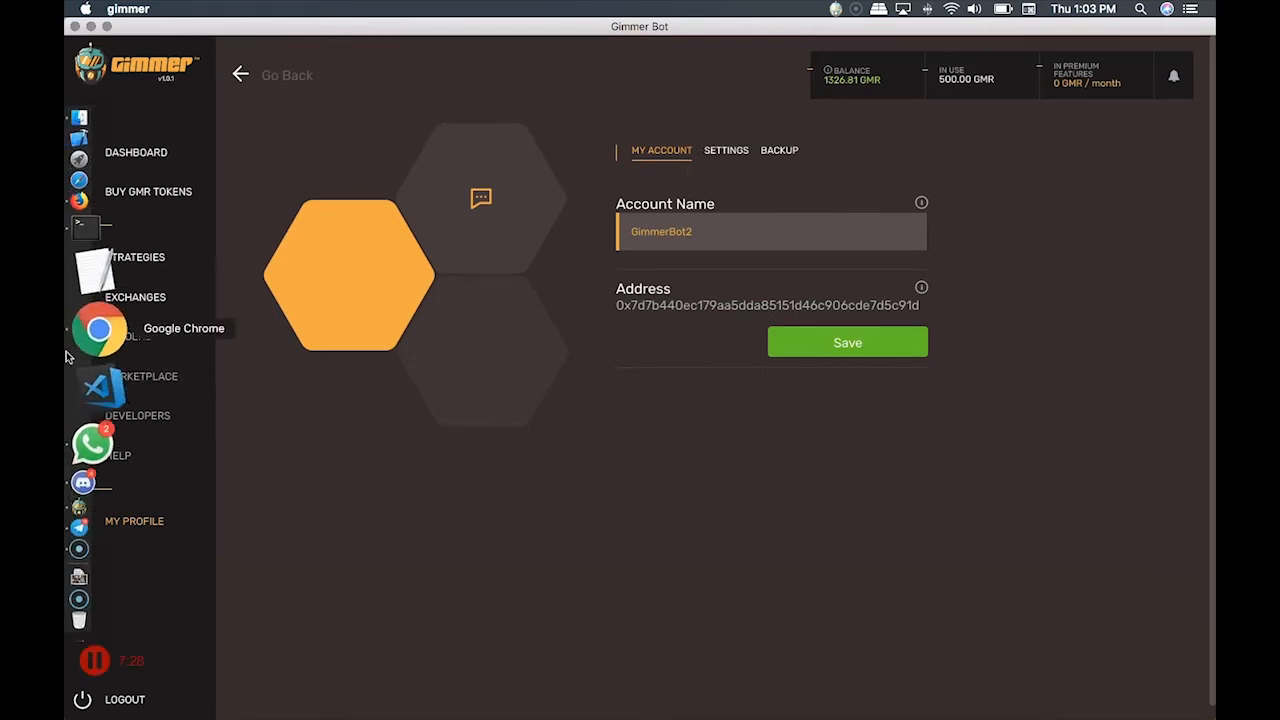
# Step: Return to Chrome's YoBit Wallets tab still listing 647 GMR with no pending entries
pyautogui.click(98, 328)
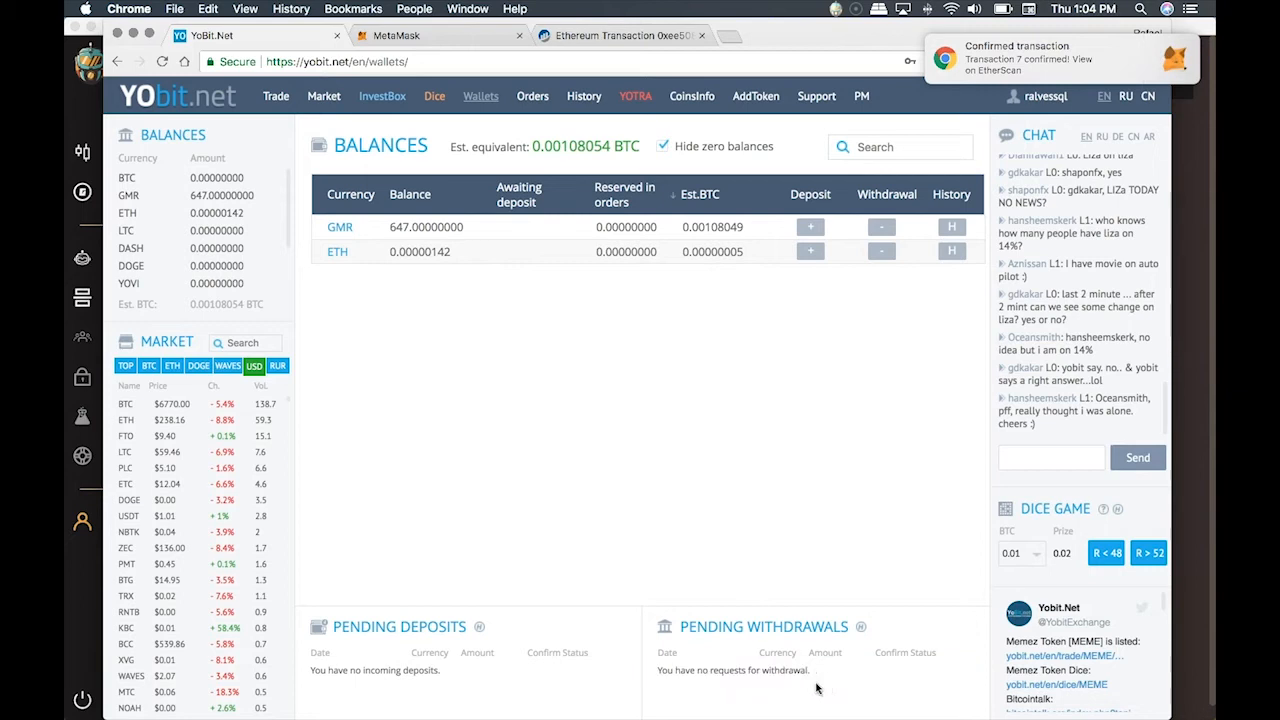
pyautogui.moveTo(840, 692)
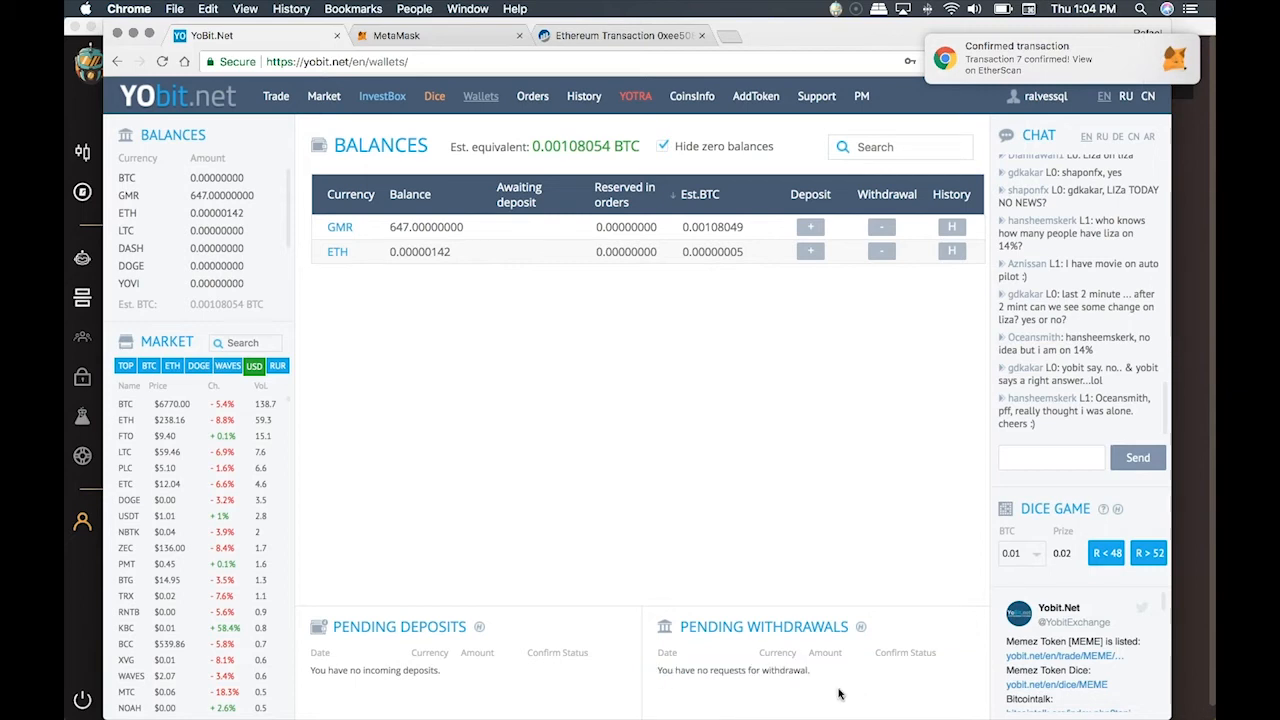